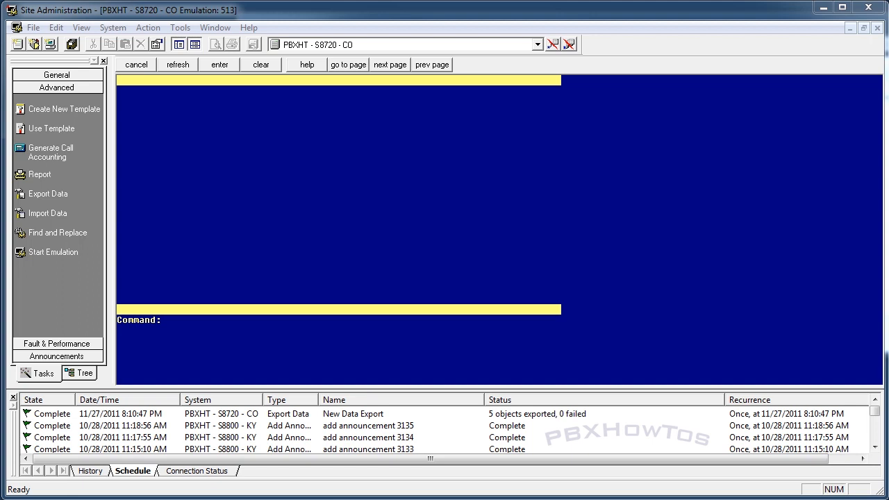
{"action": "mouse_move", "coordinate": [525, 275]}
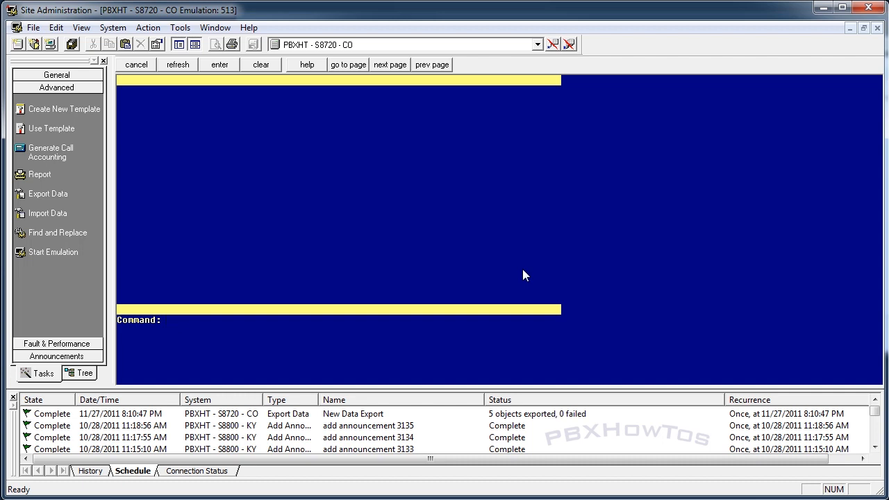
Run 'change inc-call-handling-trnt trunk-group 90' to open the treatment form
{"action": "type", "text": "ch in"}
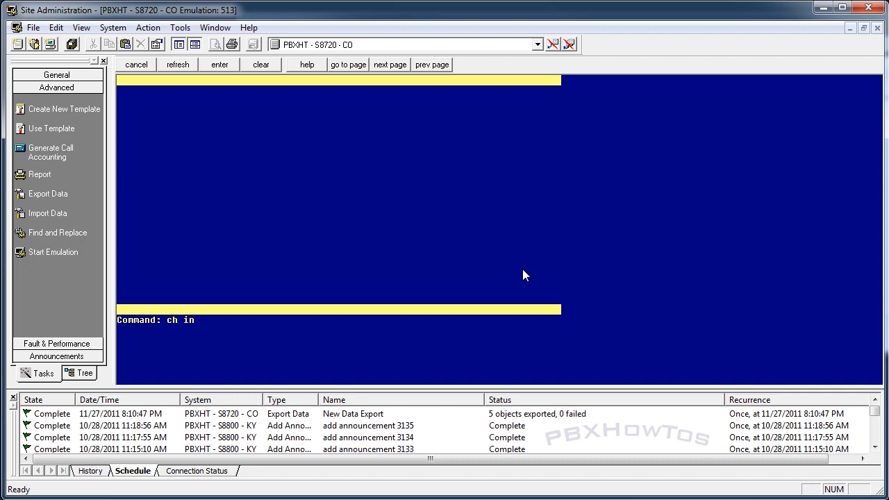
{"action": "key", "text": "enter"}
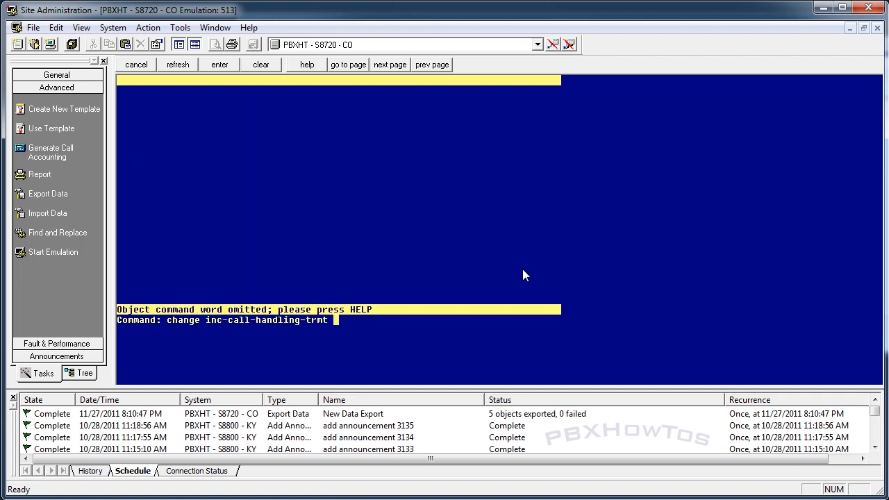
{"action": "type", "text": "trunk-group 90"}
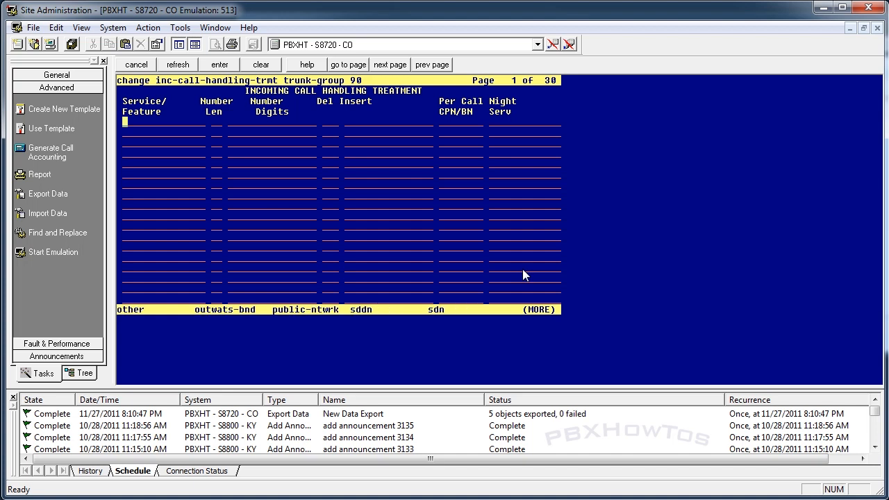
Enter service other, length 4, digits 9766, delete 4, insert 1499 in the first row
{"action": "type", "text": "other"}
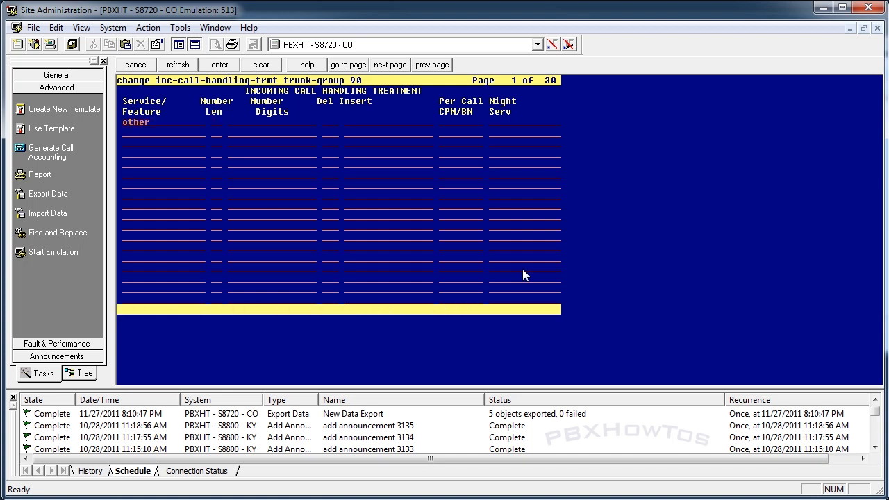
{"action": "type", "text": "10"}
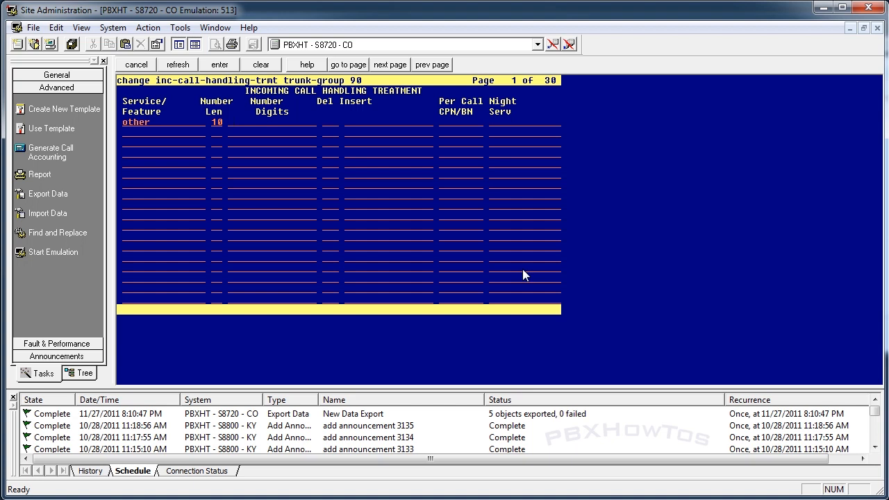
{"action": "type", "text": "9766"}
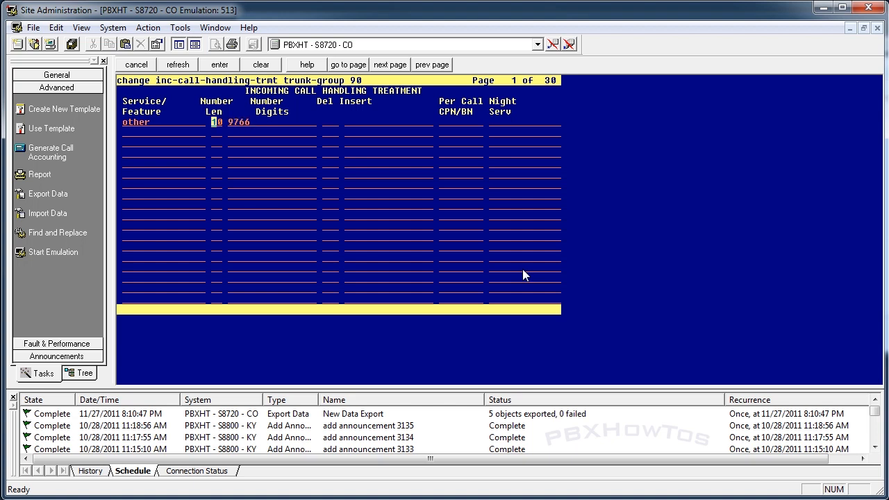
{"action": "type", "text": "4"}
{"action": "left_click", "coordinate": [388, 123]}
{"action": "type", "text": "1"}
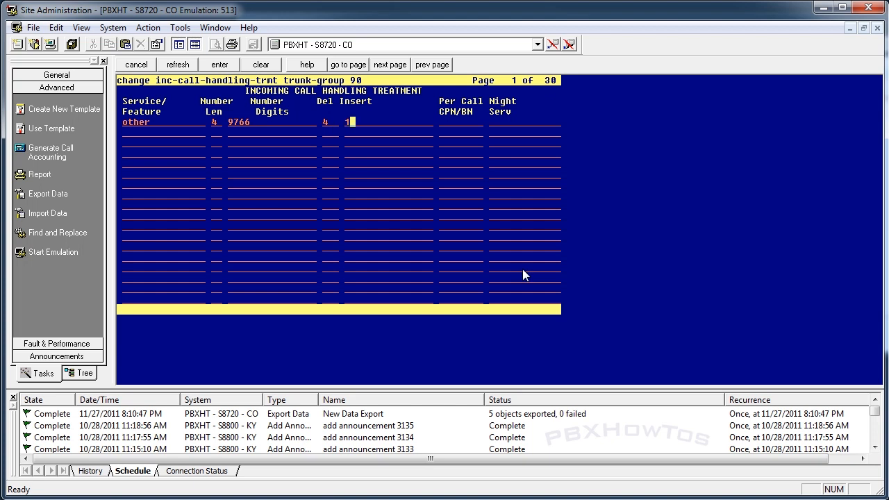
{"action": "type", "text": "499"}
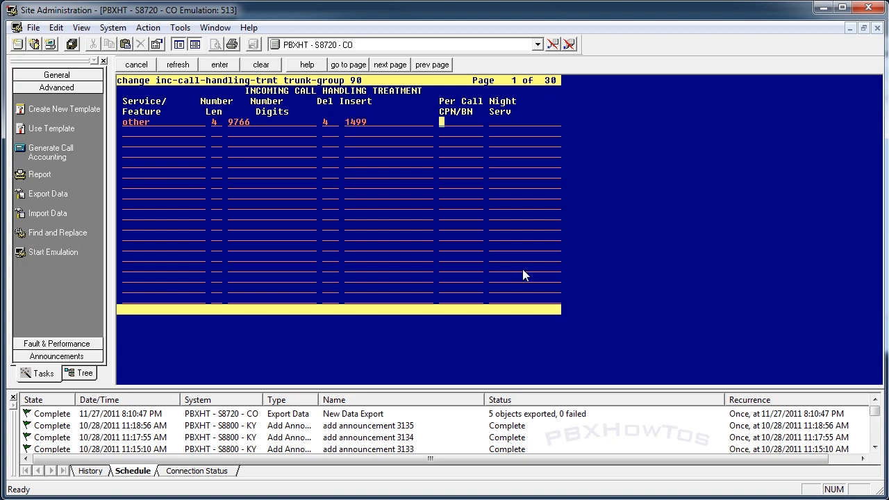